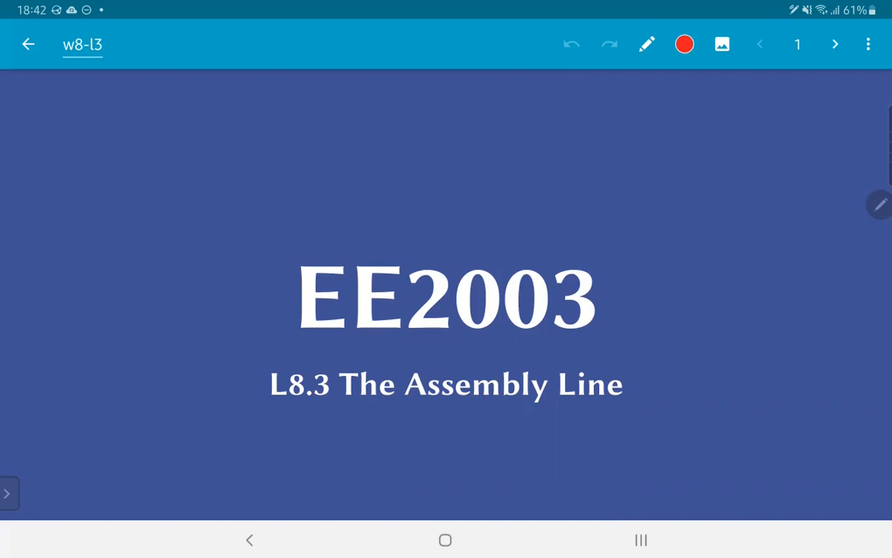
Advance from the title slide to slide 2, Building a Car with the Build frame step
left_click(835, 43)
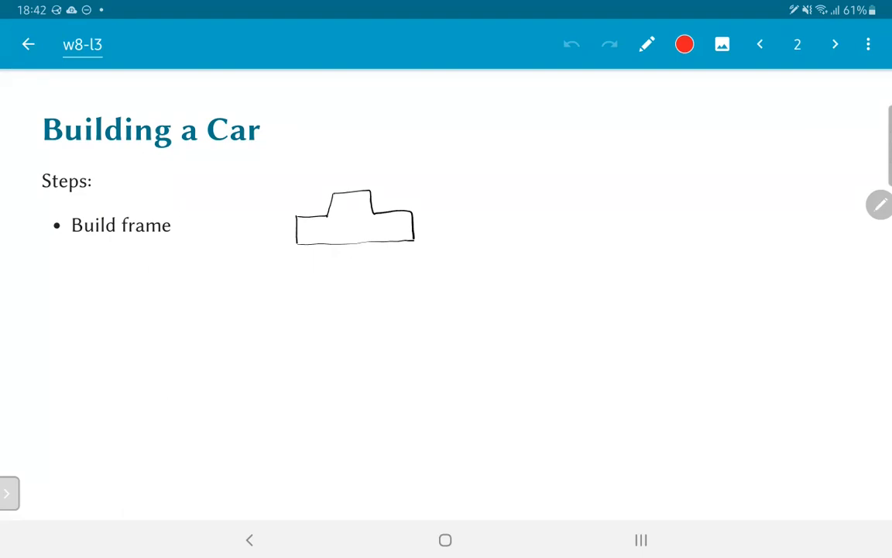
Advance through slides 3-7, revealing Add wheels, doors, engine, steering wheel, then the parts piles
left_click(835, 44)
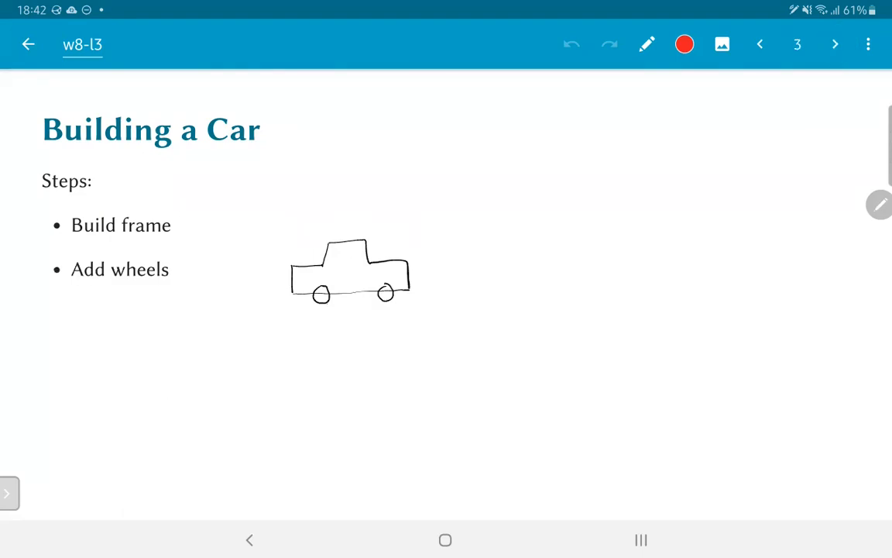
left_click(833, 43)
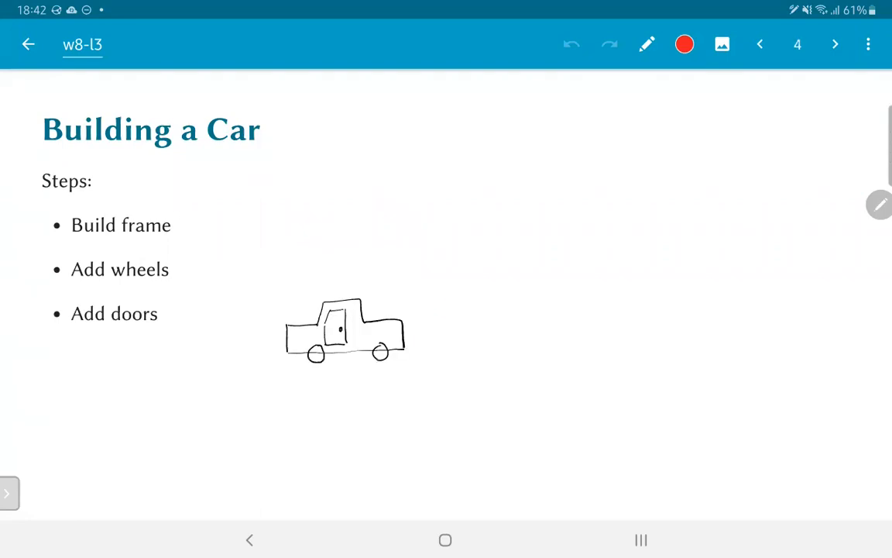
left_click(835, 43)
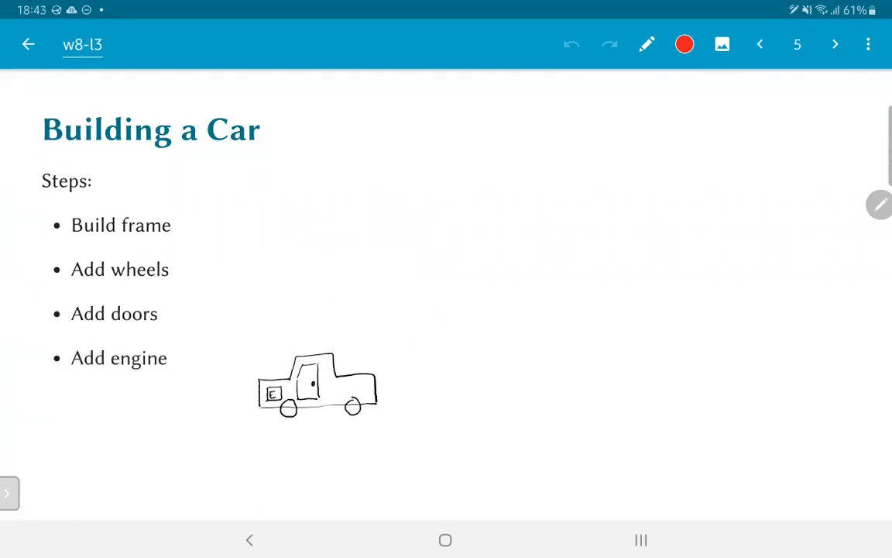
left_click(835, 43)
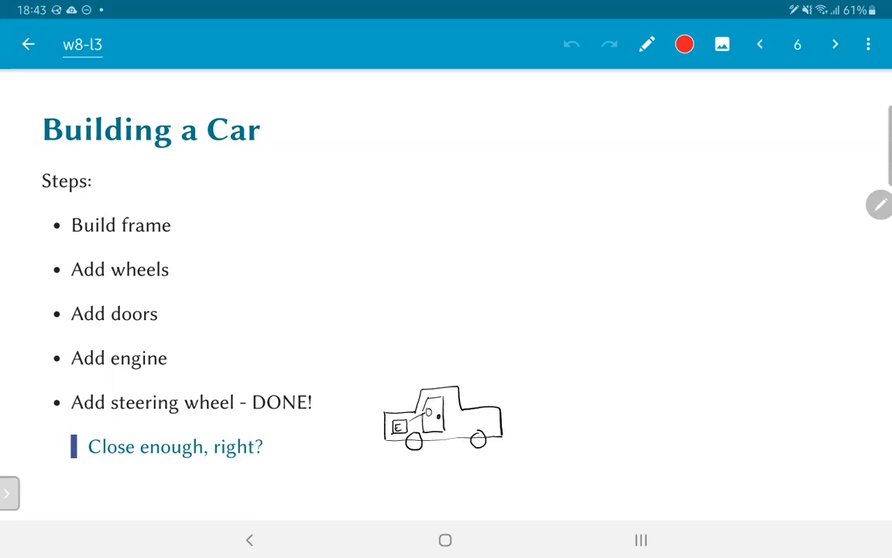
left_click(835, 43)
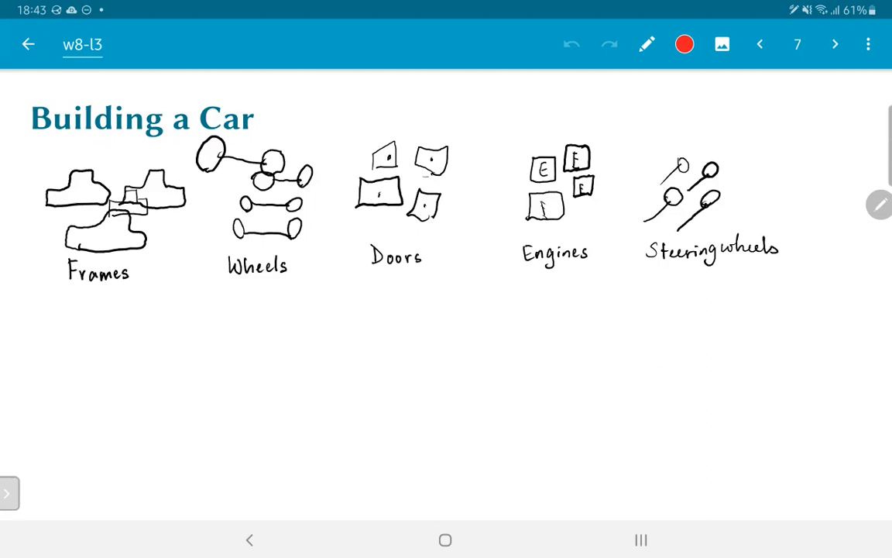
Advance to slide 9, introducing the assembly technician and showing him fetching a frame
left_click(835, 43)
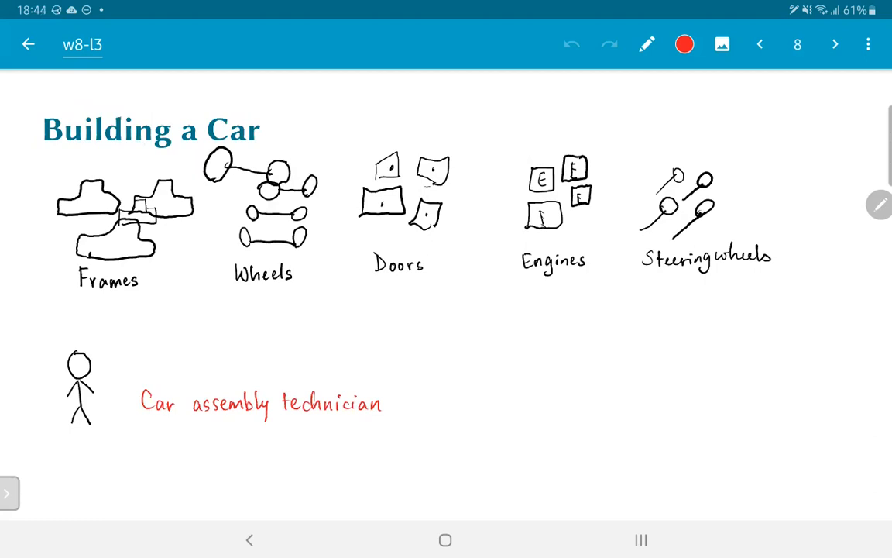
left_click(833, 44)
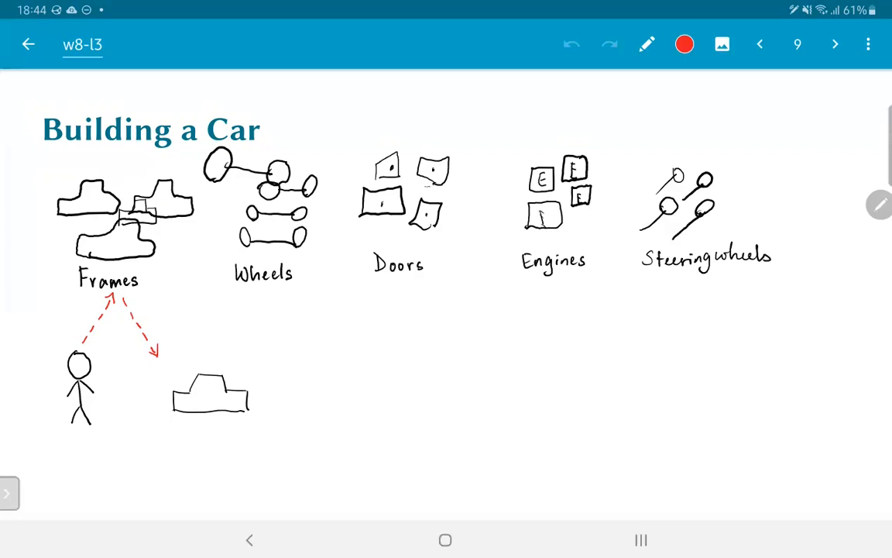
Advance to slide 13 as the technician adds wheels, doors, engine and steering wheel
left_click(835, 43)
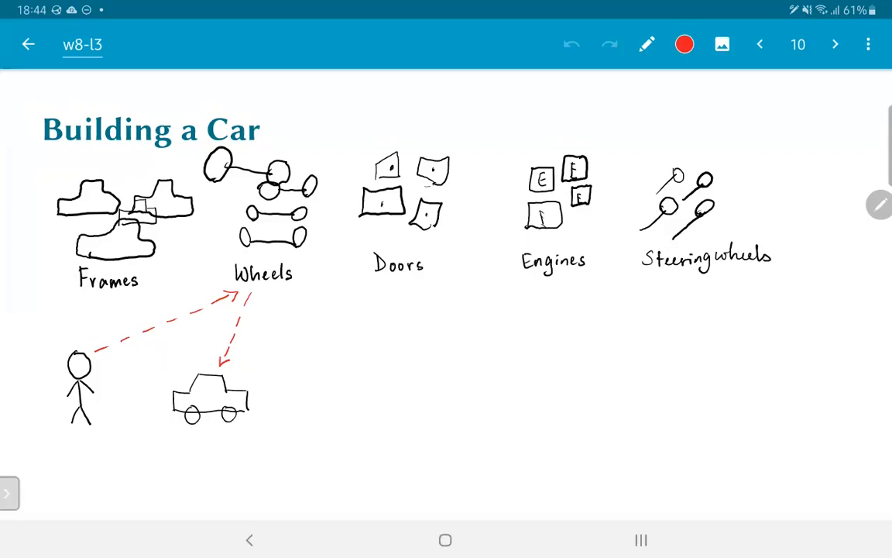
left_click(835, 44)
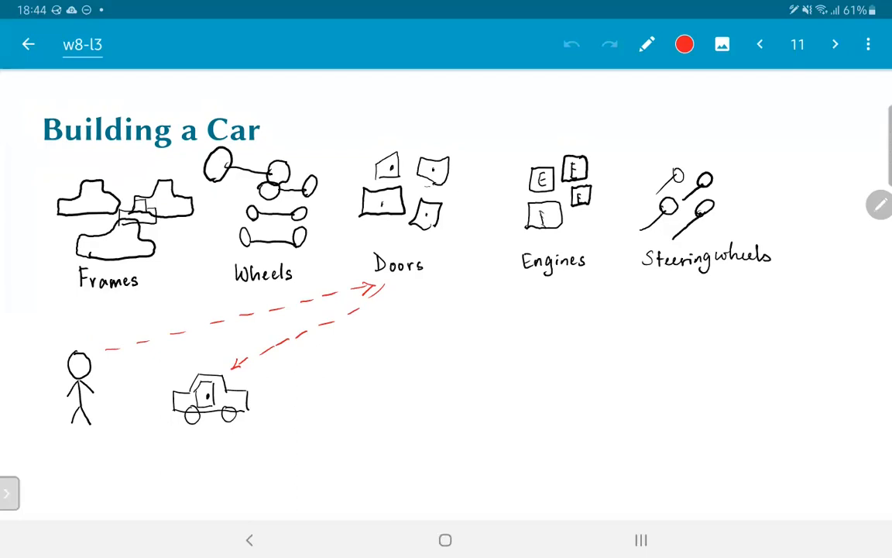
left_click(834, 44)
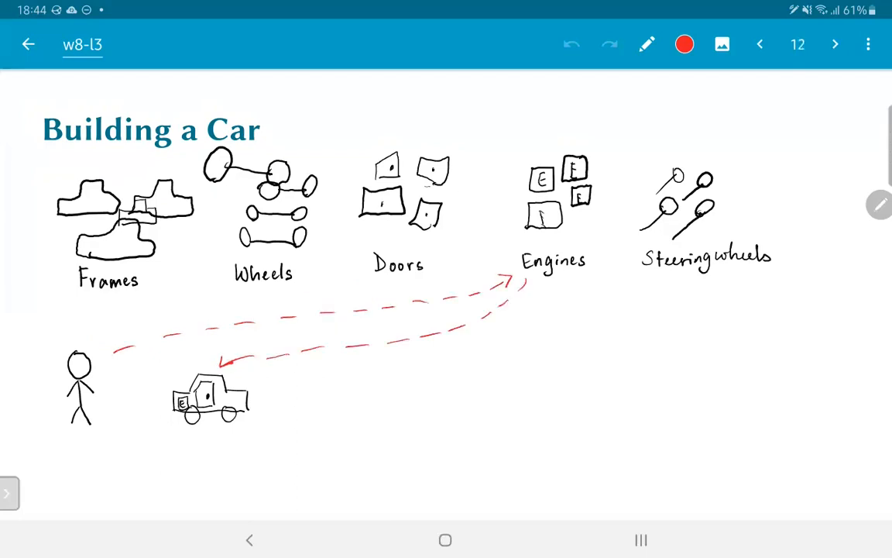
left_click(834, 44)
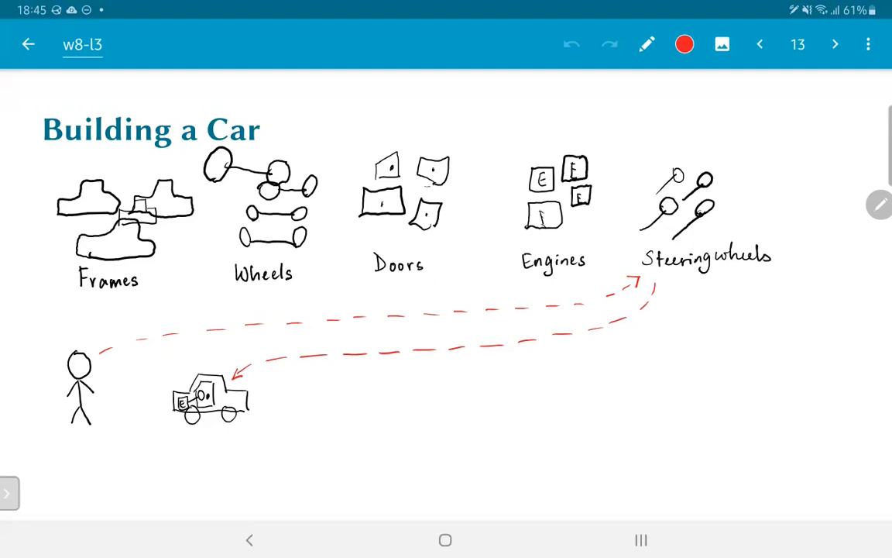
Advance to slide 14 showing three more technicians fetching parts for their own cars
left_click(835, 43)
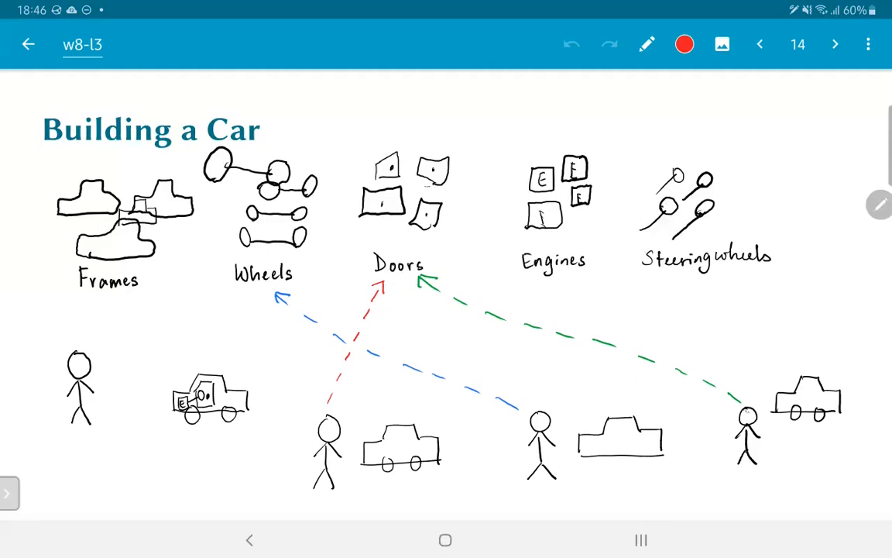
Advance to slide 15, Problems: storage, transport, training and builder quality issues
left_click(835, 43)
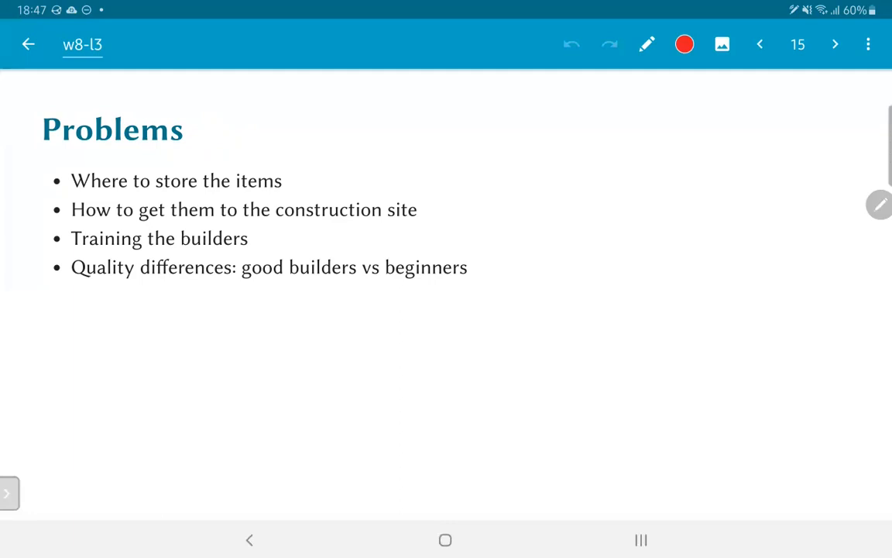
Advance to slide 17, Alternative, revealing 'Move the car from one worker to the next'
left_click(835, 43)
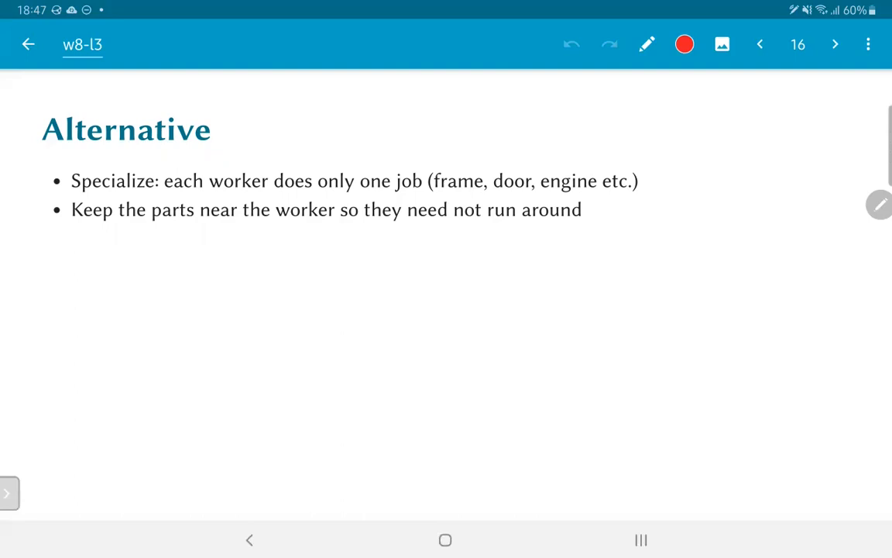
left_click(835, 43)
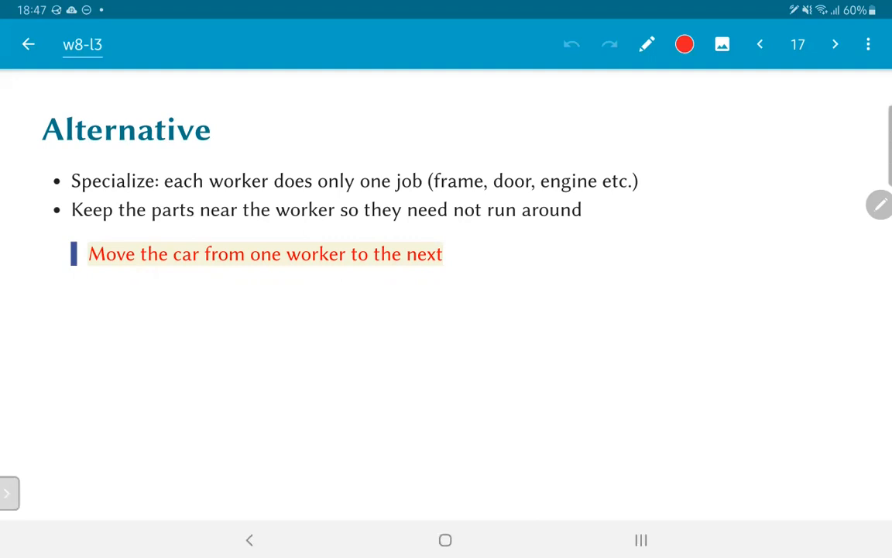
Advance to slide 19, placing workers at each parts pile and Car 1 on the moving belt
left_click(833, 44)
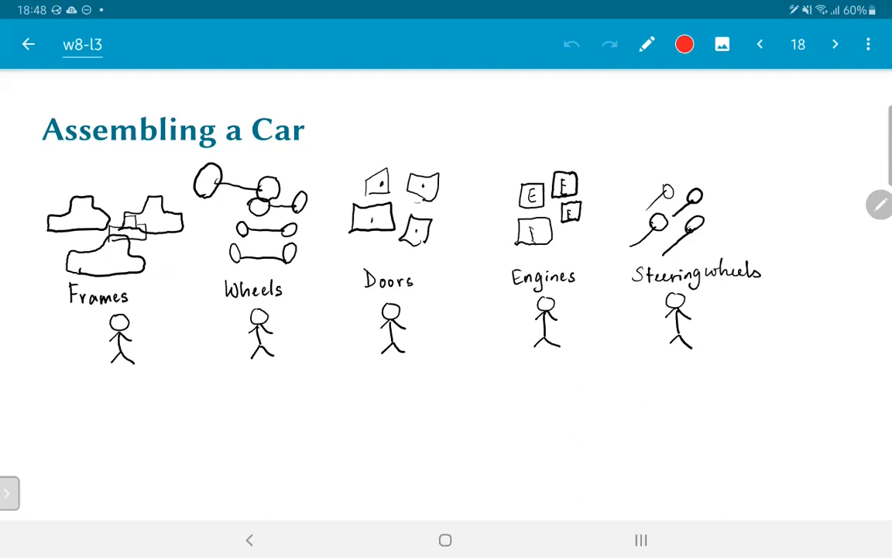
left_click(835, 43)
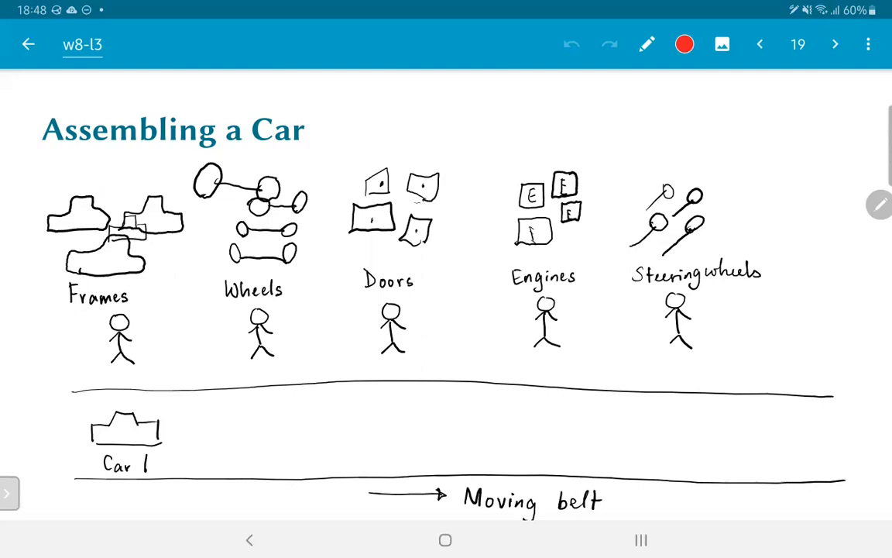
Advance to slide 22, adding Car 2, Car 3 and Car 4 onto the belt
left_click(835, 44)
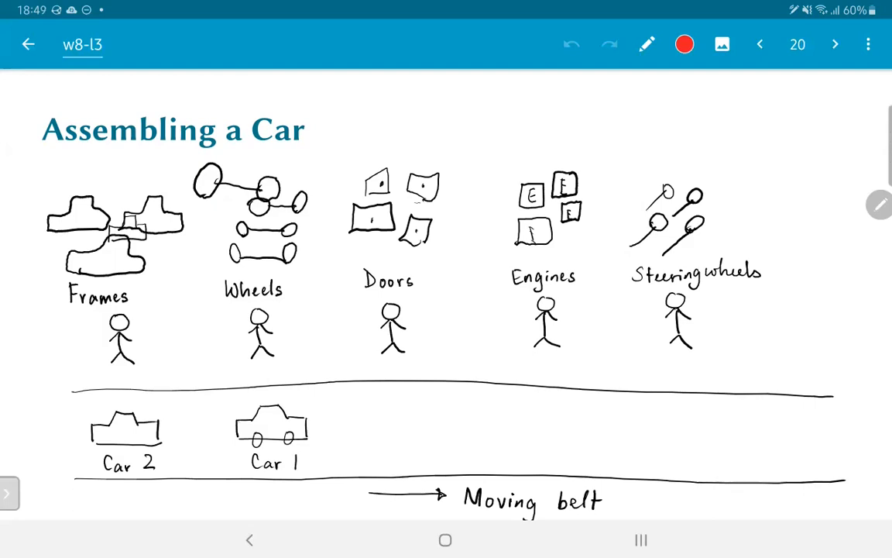
left_click(835, 43)
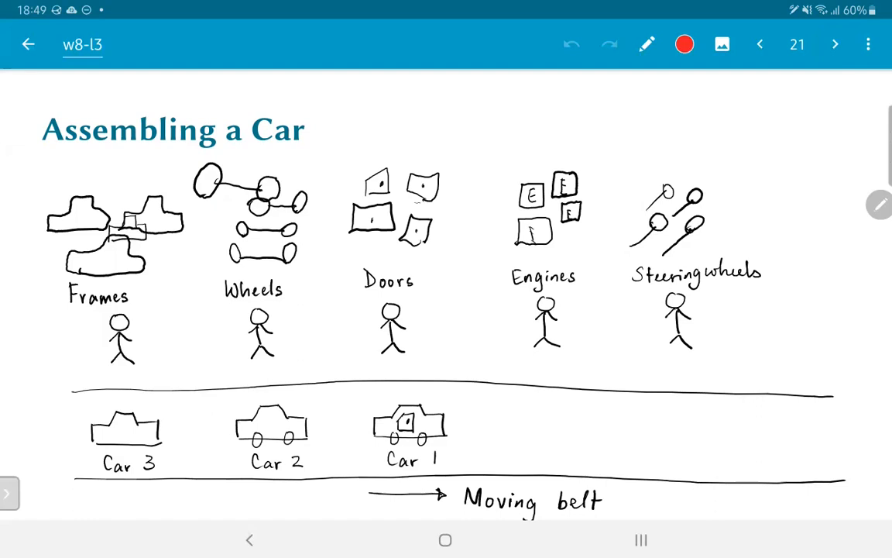
left_click(834, 44)
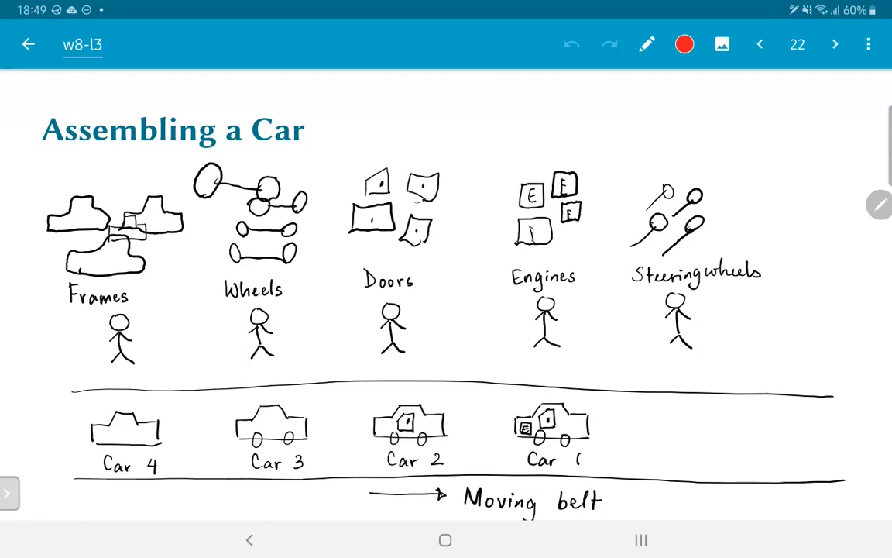
Advance to slide 23, adding Car 5 with Car 1 nearly complete
left_click(835, 43)
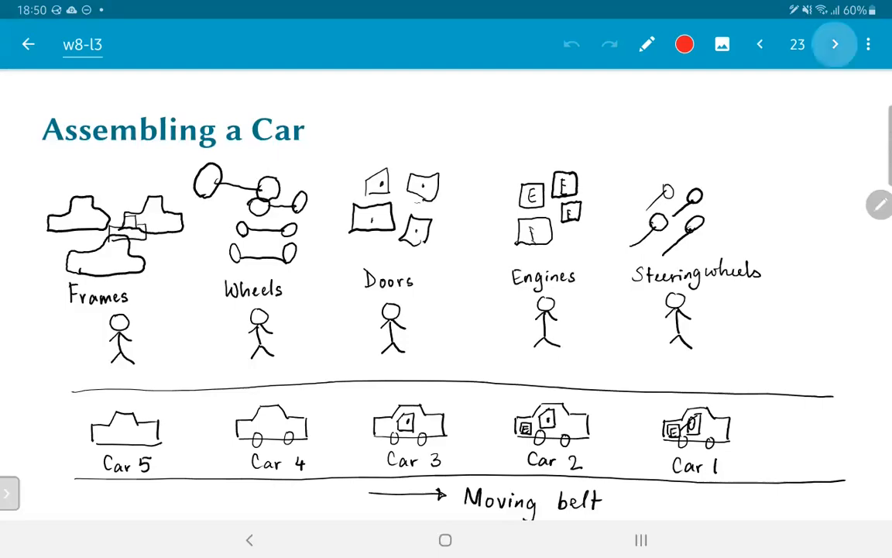
Advance through slide 24, Automobile Assembly, to slide 25, Utilization Efficiency
left_click(835, 43)
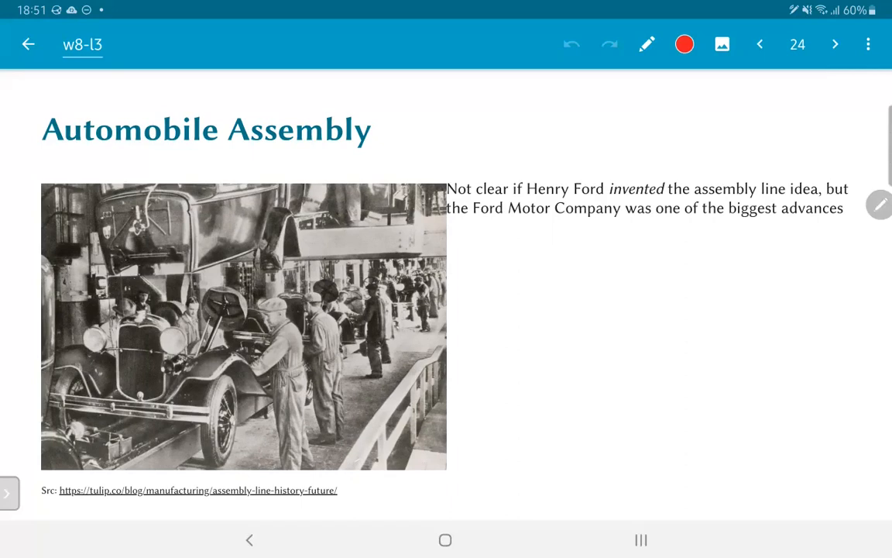
left_click(834, 43)
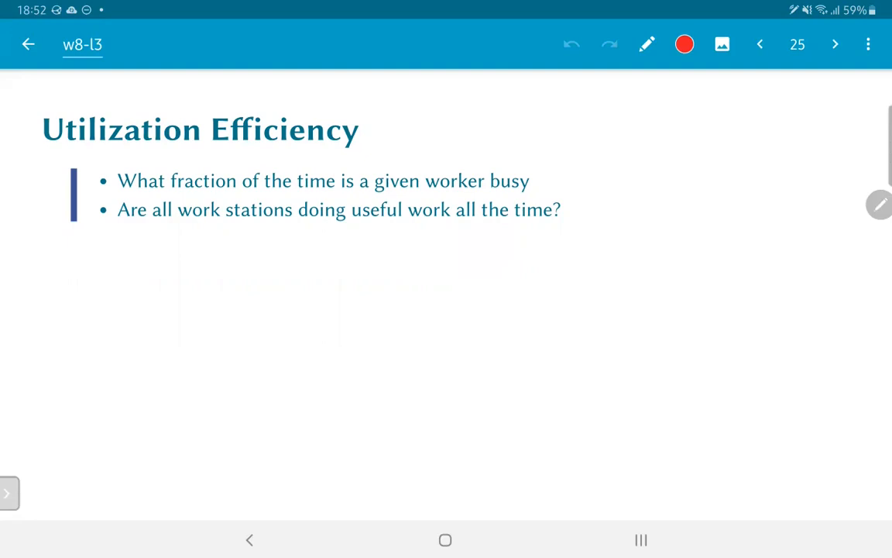
Advance to slide 26, Relevance to Processors, mapping stations to fetch, register file and ALU
left_click(834, 43)
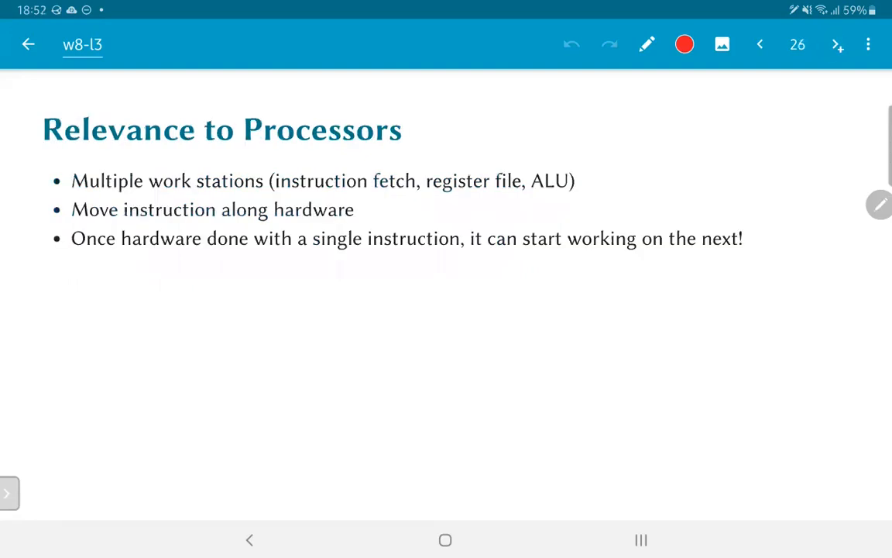